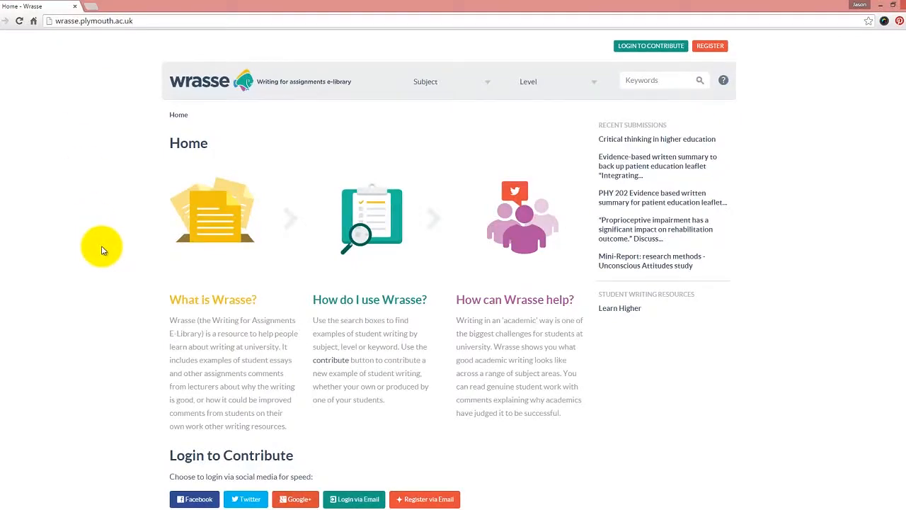
# Open the REGISTER page and select the Last Name and Email Address fields
pyautogui.scroll(-3)
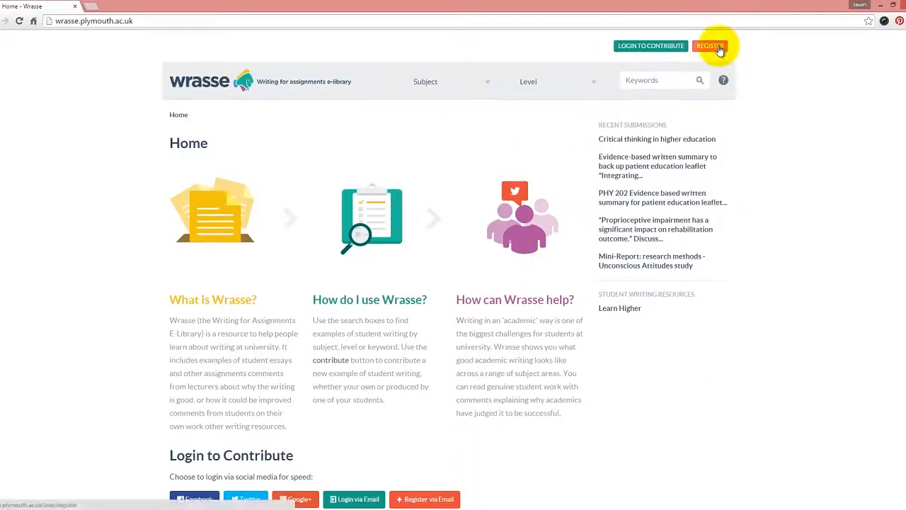
pyautogui.click(711, 45)
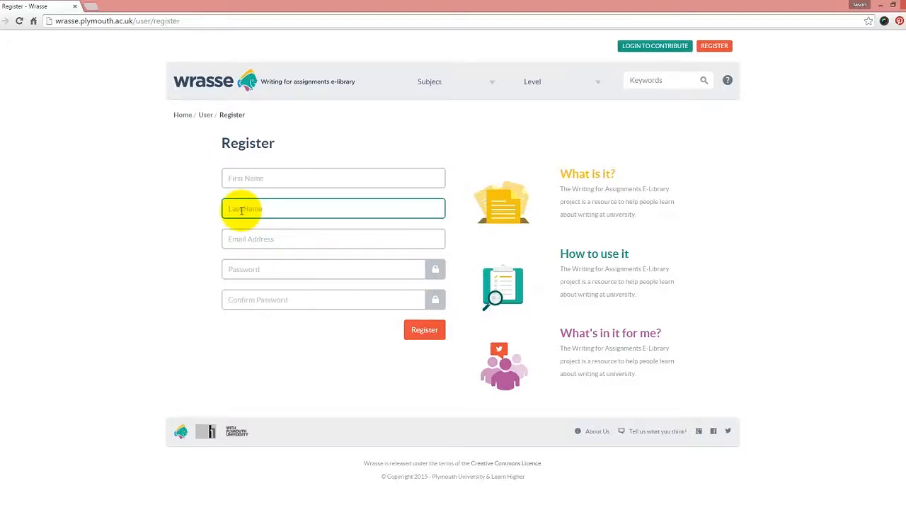
pyautogui.click(333, 240)
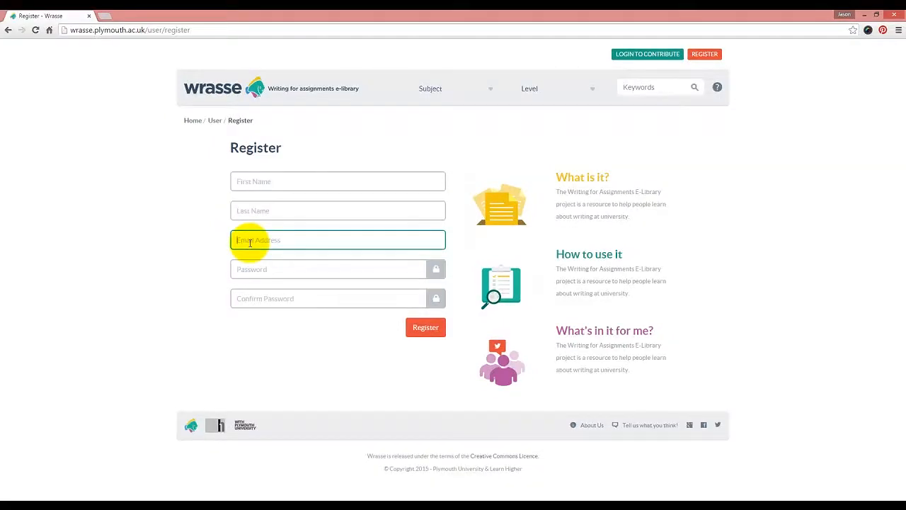
pyautogui.click(329, 298)
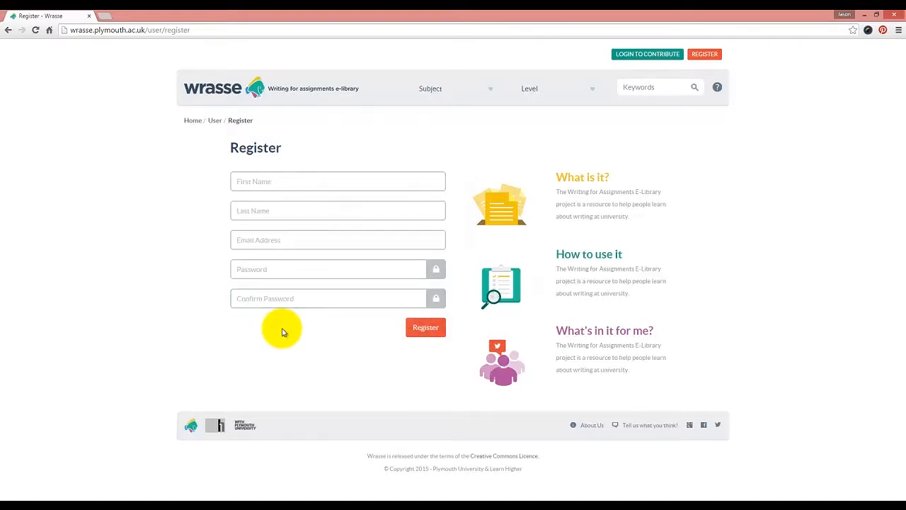
pyautogui.click(338, 239)
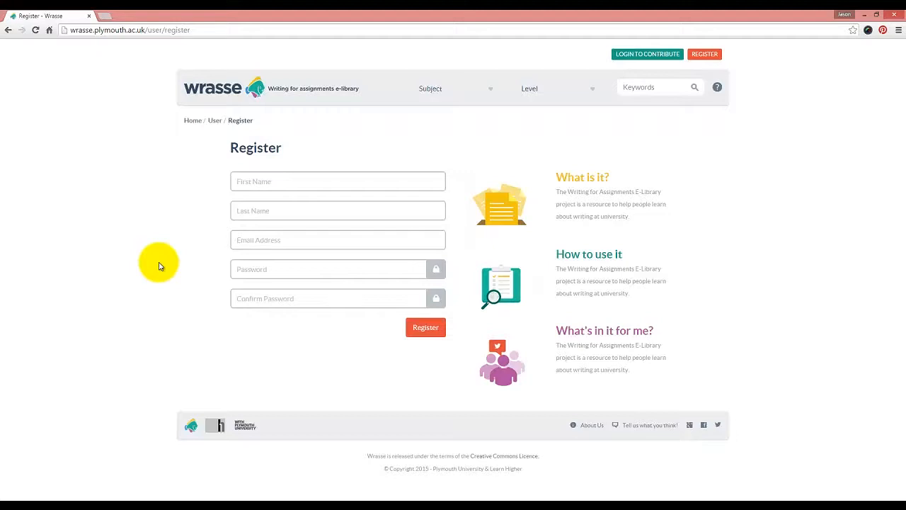
pyautogui.moveTo(222, 290)
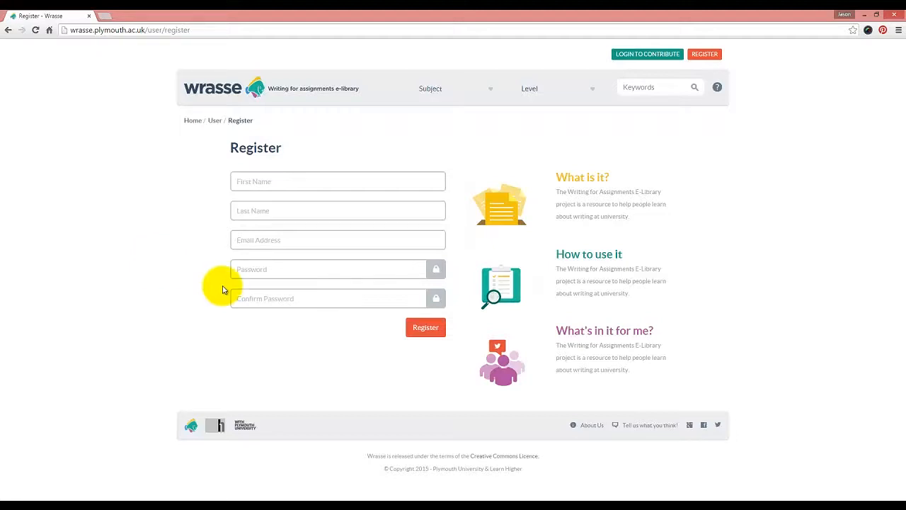
pyautogui.moveTo(646, 53)
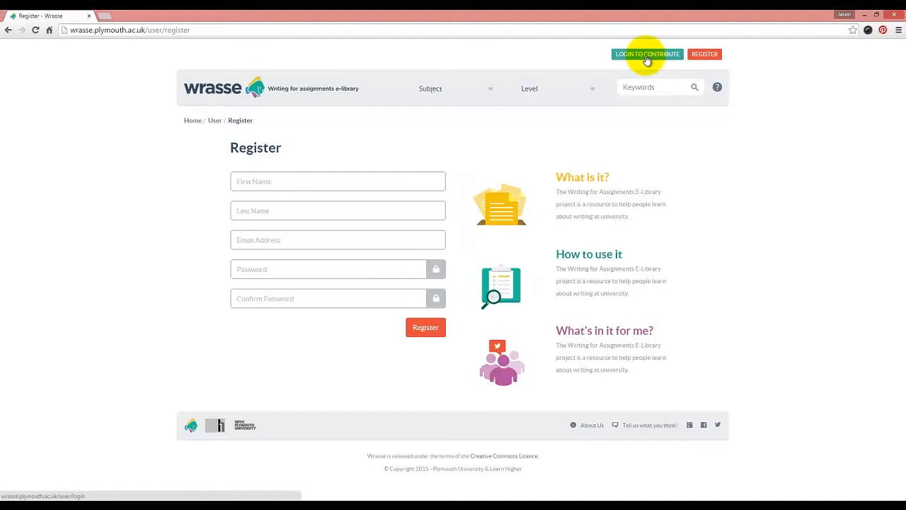
# Log in via LOGIN TO CONTRIBUTE with email and password to reach Contribute Extract
pyautogui.click(646, 54)
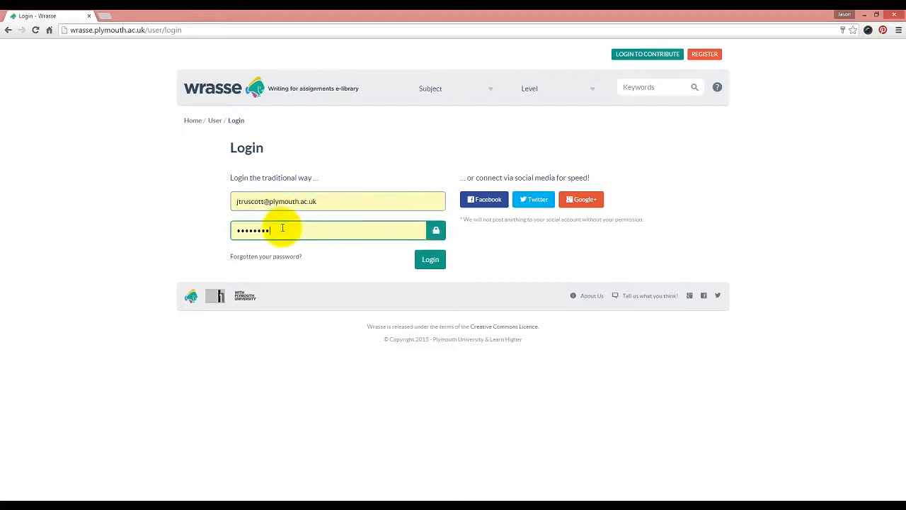
pyautogui.moveTo(525, 212)
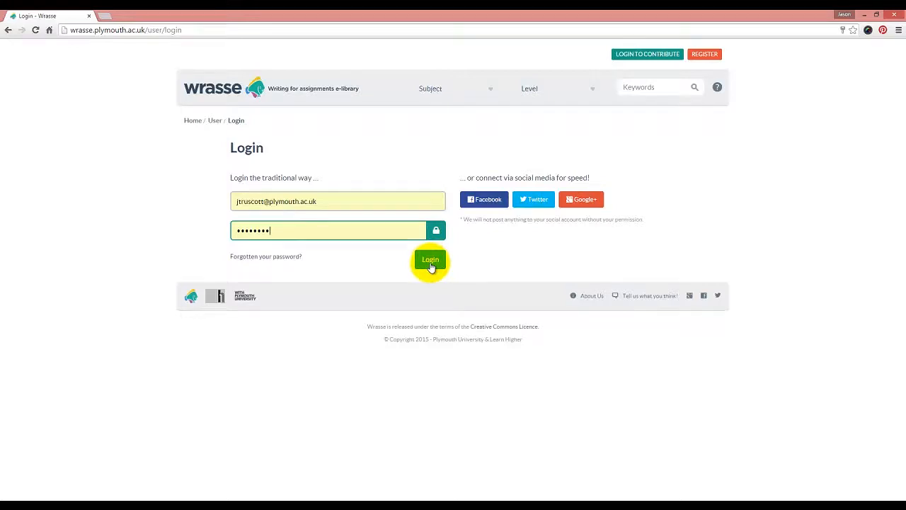
pyautogui.click(430, 259)
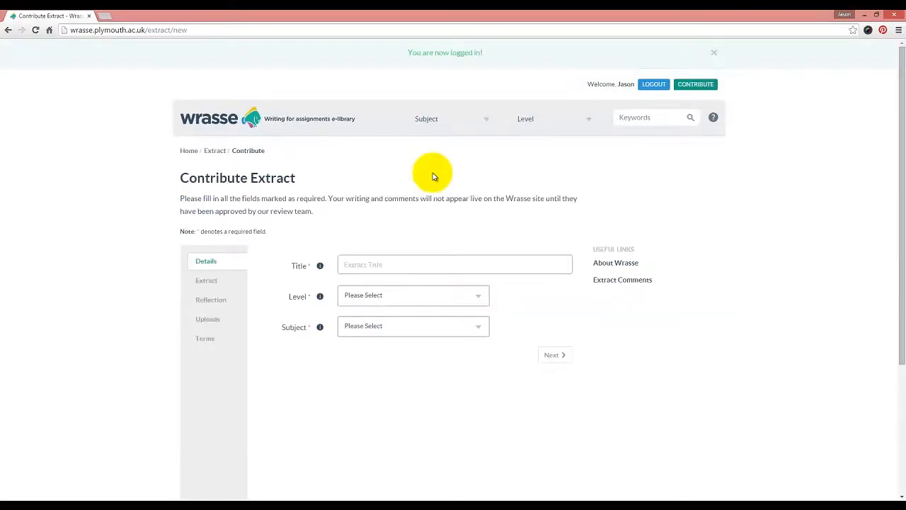
# Enter title 'Test title - for submisson', choose Level 5 and STEM Subjects, then proceed
pyautogui.click(455, 260)
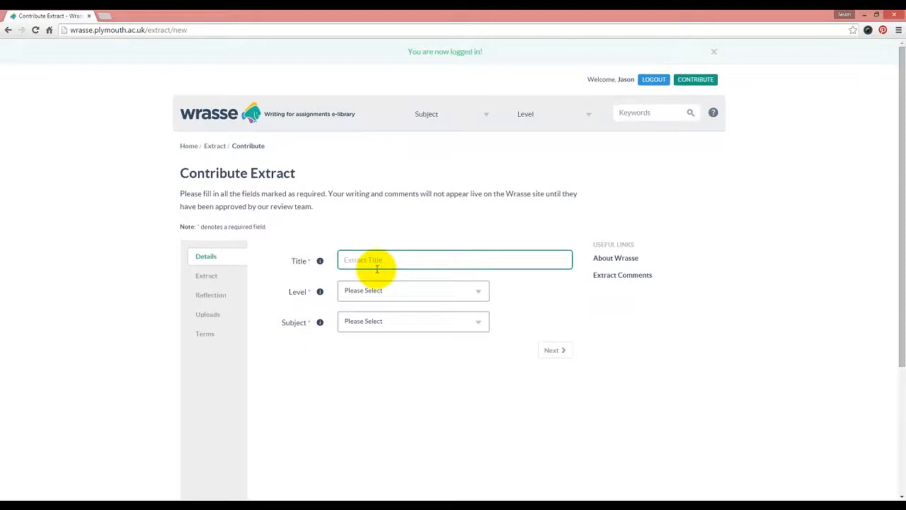
pyautogui.click(713, 51)
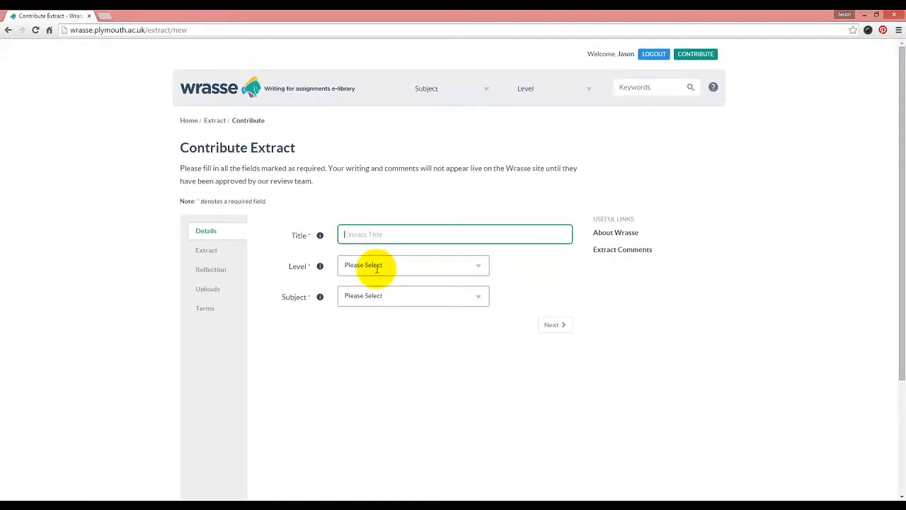
pyautogui.write('t')
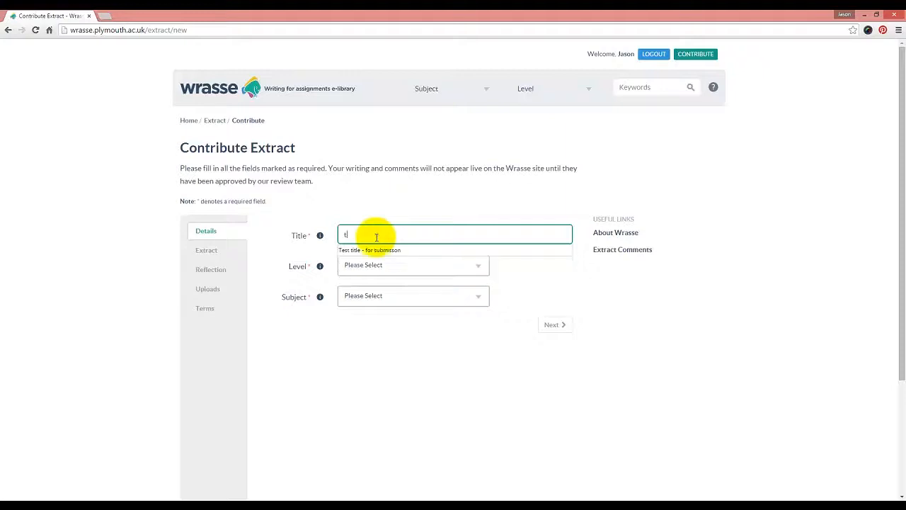
pyautogui.click(412, 296)
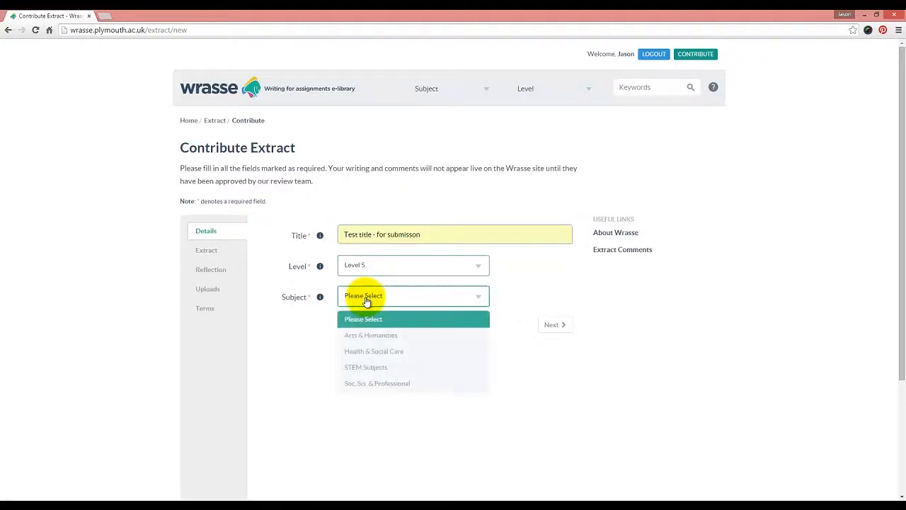
pyautogui.click(365, 367)
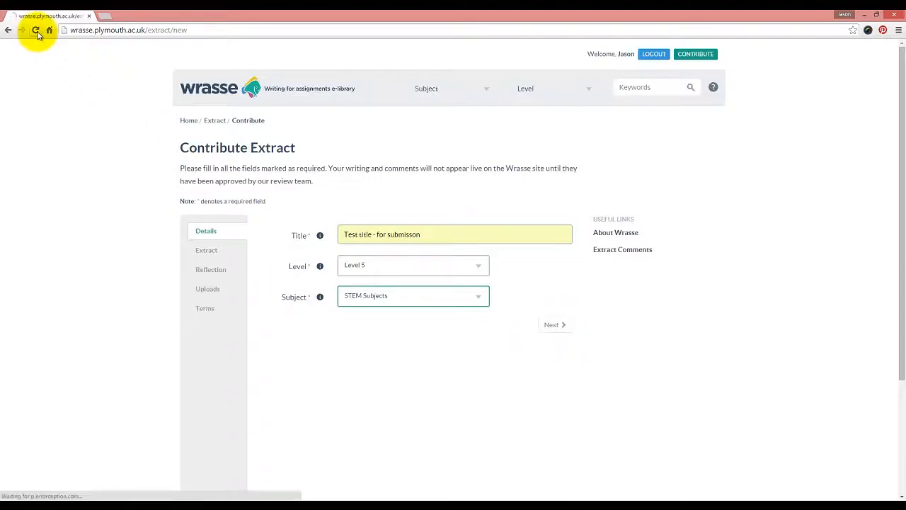
pyautogui.click(36, 30)
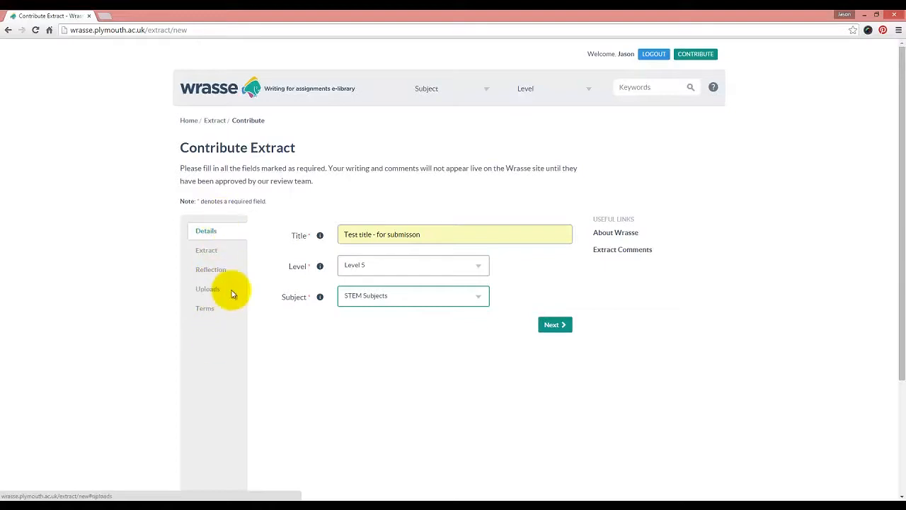
pyautogui.click(555, 324)
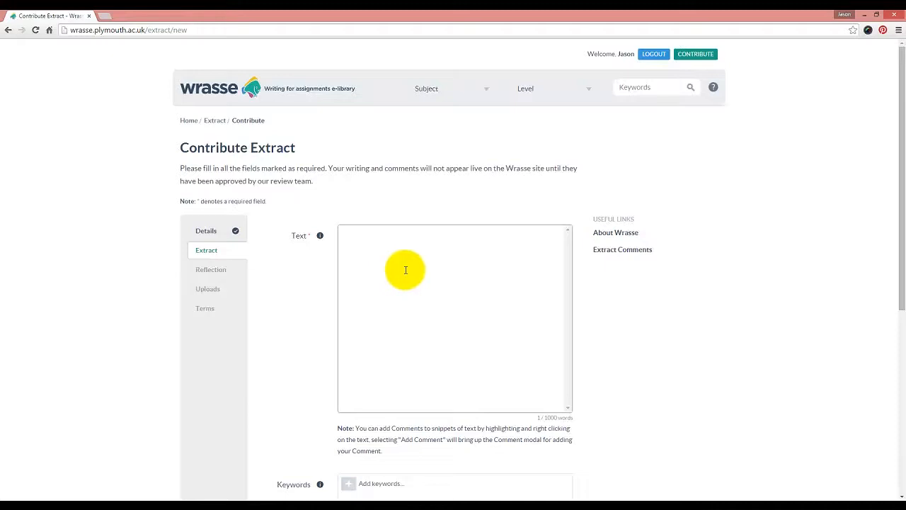
pyautogui.moveTo(396, 259)
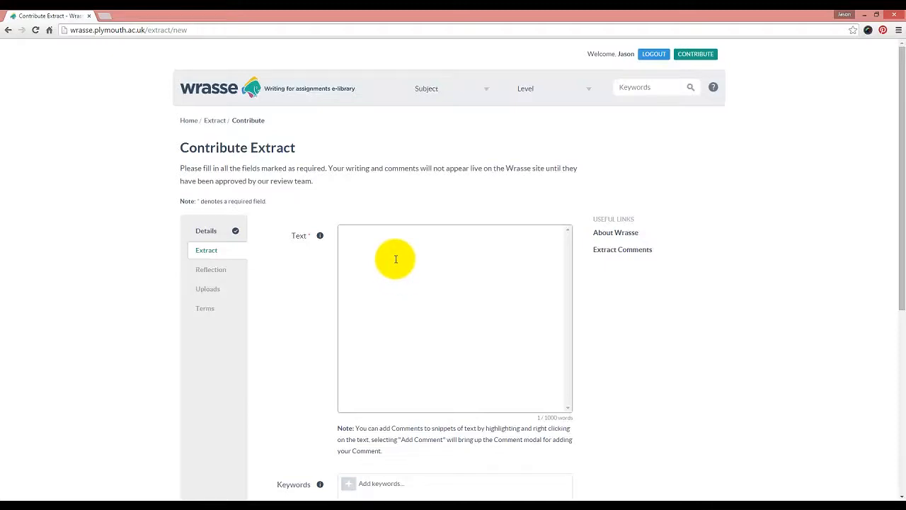
pyautogui.moveTo(371, 245)
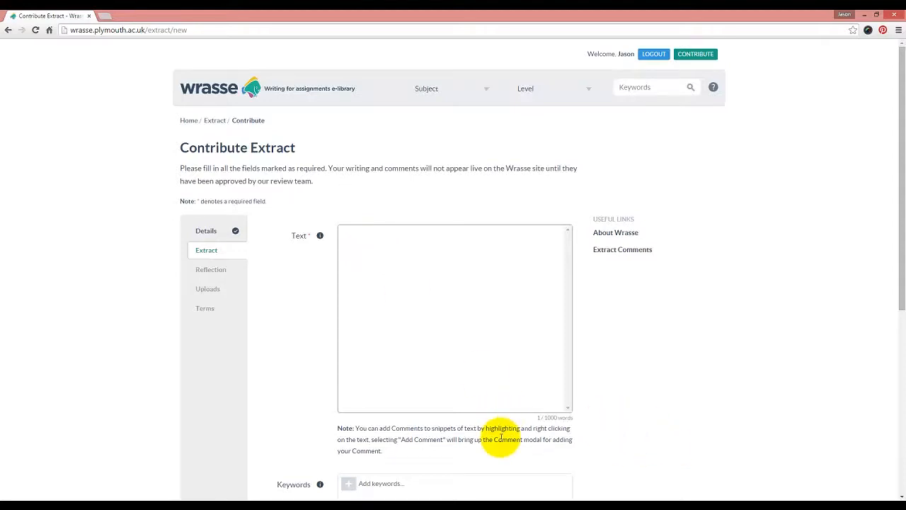
pyautogui.moveTo(433, 462)
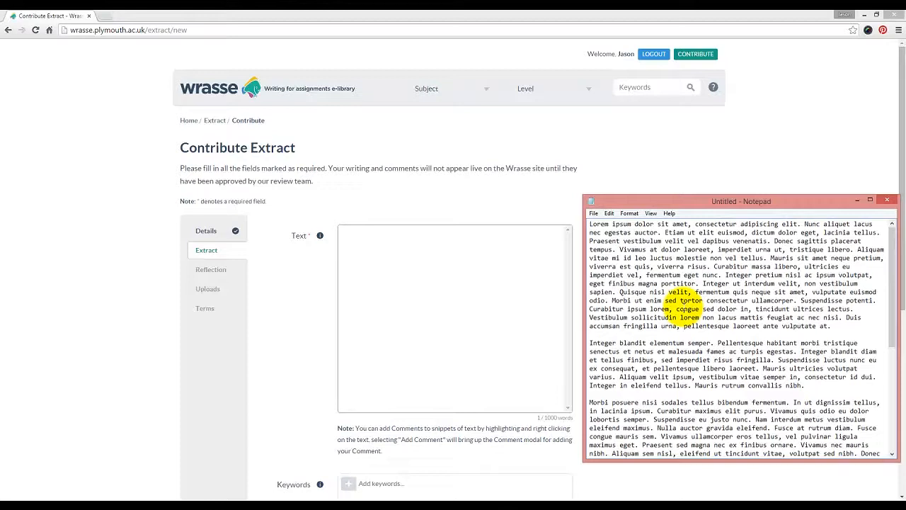
# Paste Lorem ipsum text into the Extract box and highlight its opening sentences
pyautogui.moveTo(589, 224); pyautogui.dragTo(762, 233)
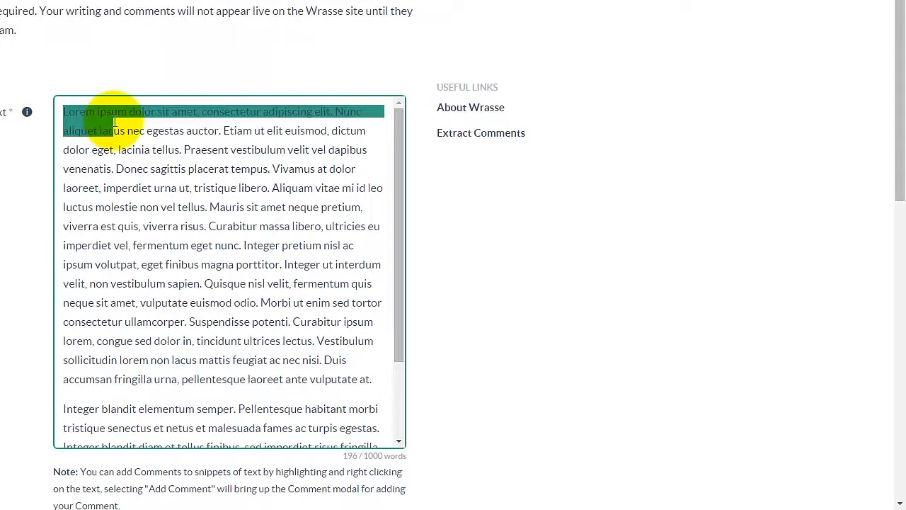
pyautogui.moveTo(113, 120); pyautogui.dragTo(135, 169)
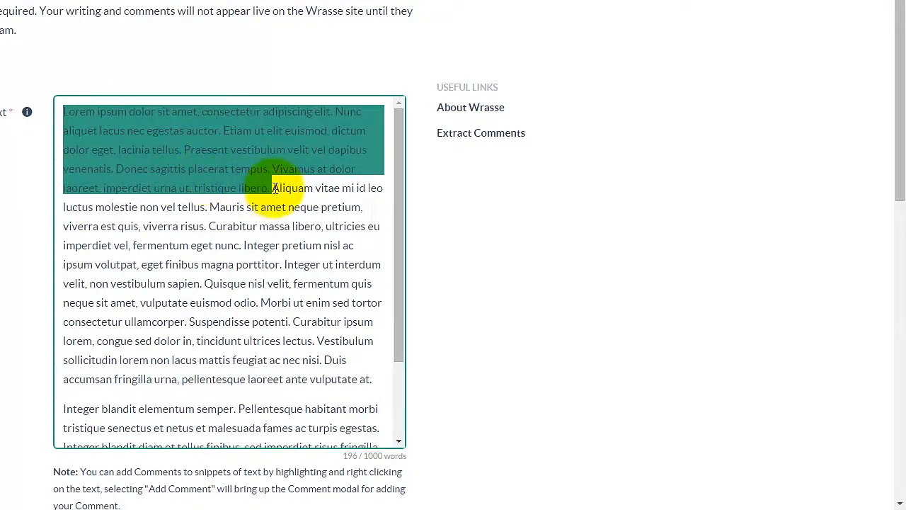
# Add a Function / Describe comment 'This is a descriptive text' to the highlighted passage
pyautogui.rightClick(275, 188)
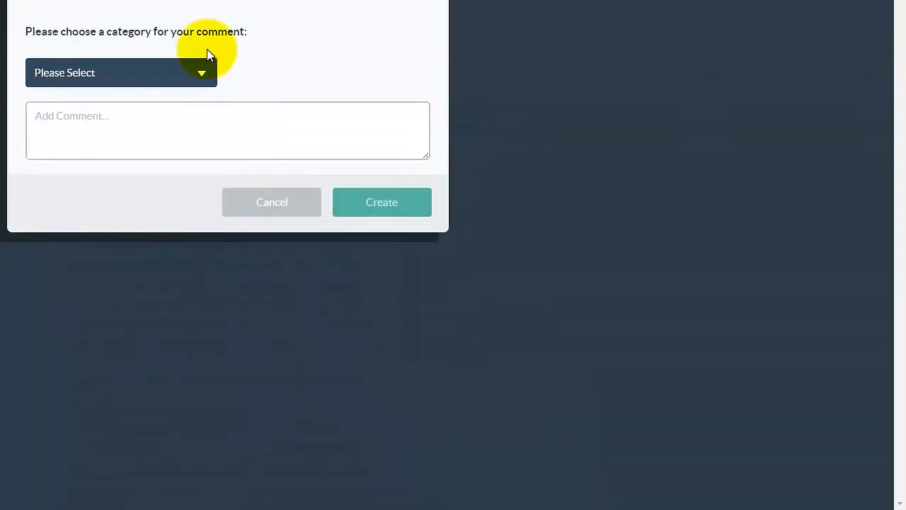
pyautogui.click(120, 72)
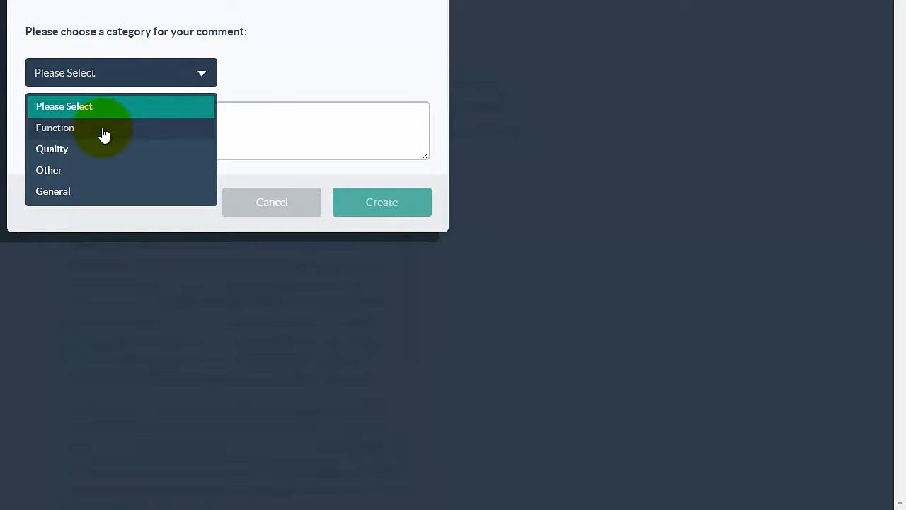
pyautogui.click(56, 127)
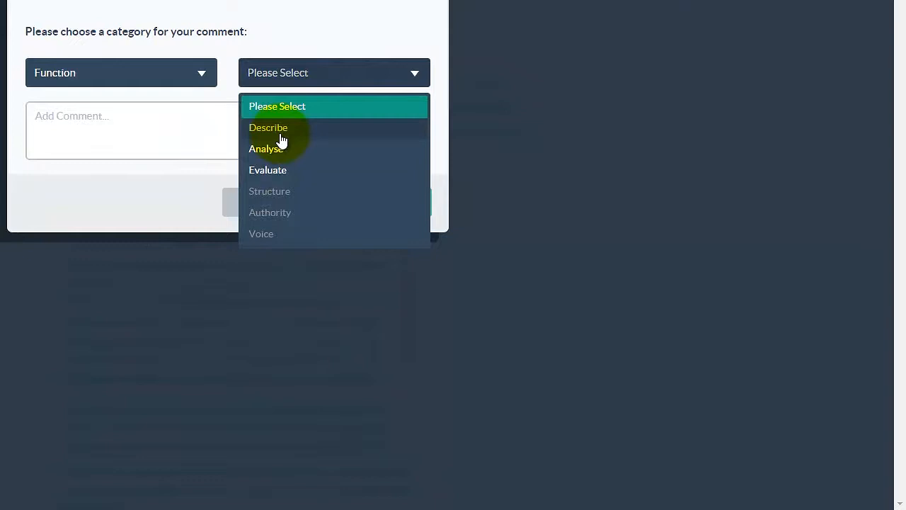
pyautogui.moveTo(303, 144)
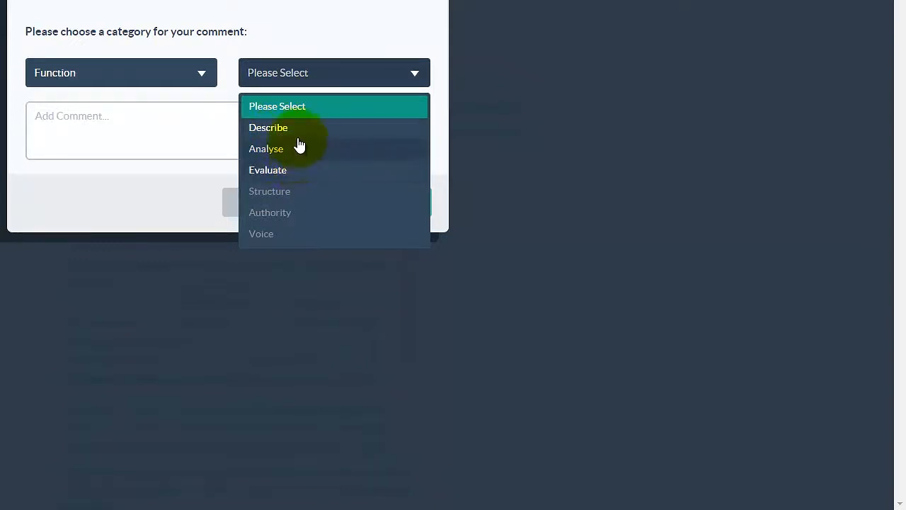
pyautogui.click(268, 128)
pyautogui.write('This is a descriptive')
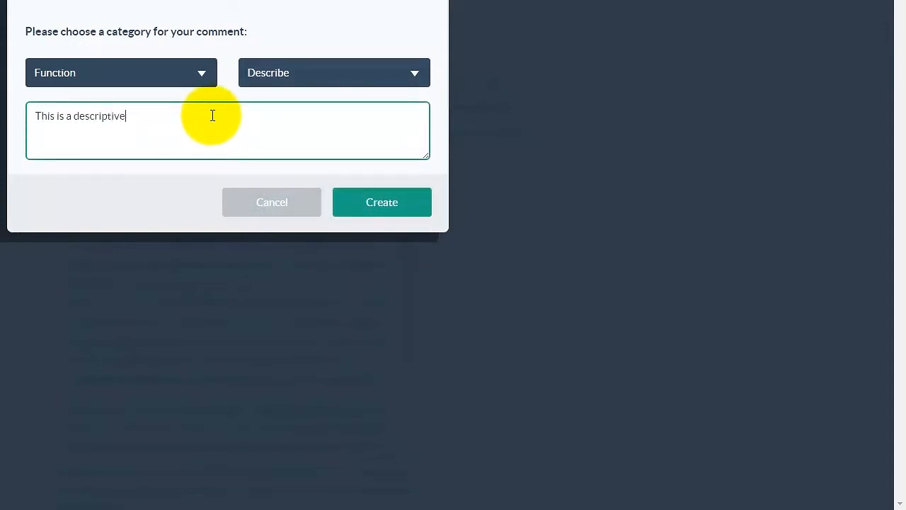
pyautogui.write('text')
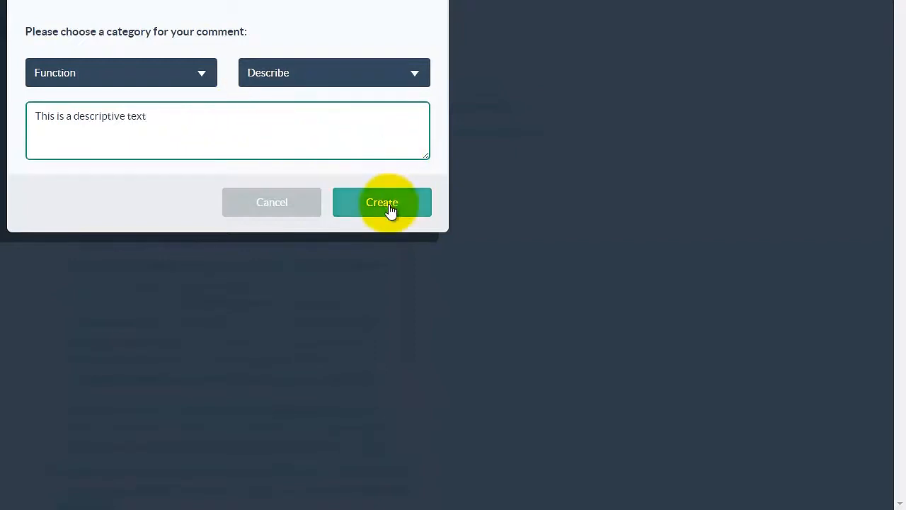
pyautogui.click(381, 202)
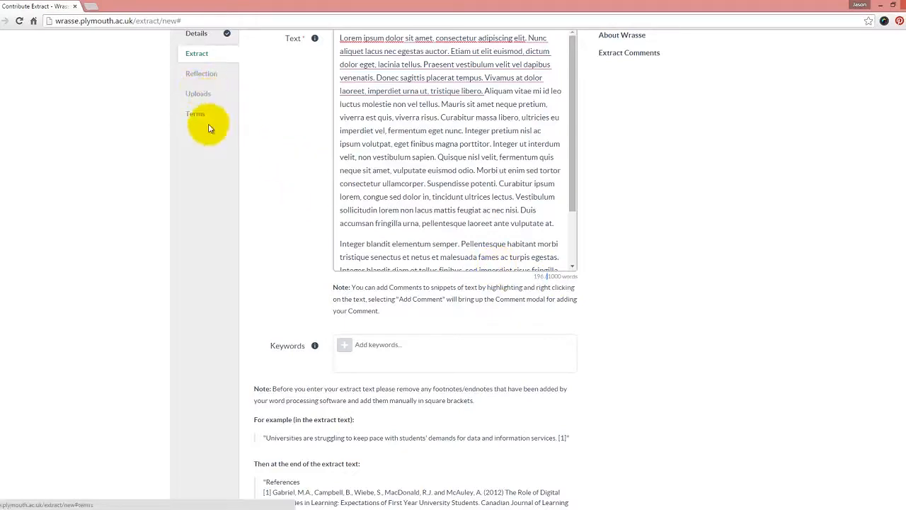
# Scroll past the Keywords and footnote notes and complete the Extract step
pyautogui.scroll(-3)
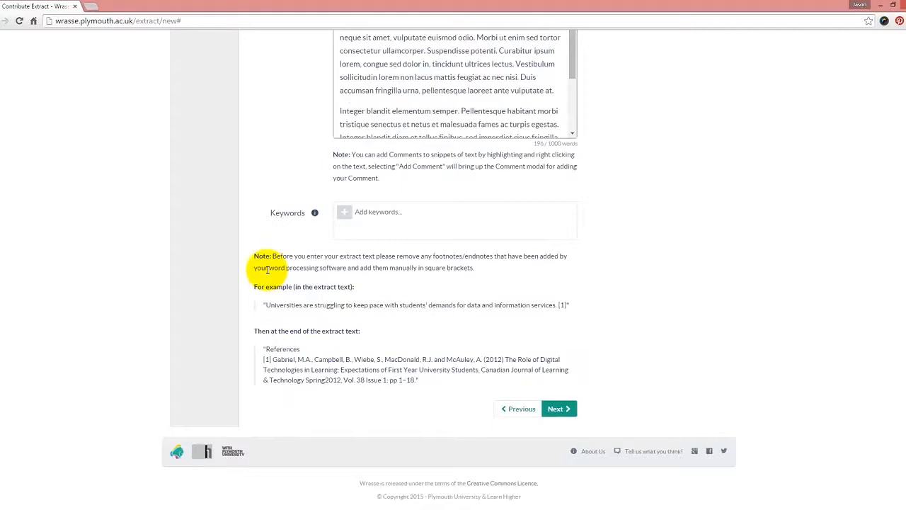
pyautogui.moveTo(230, 290)
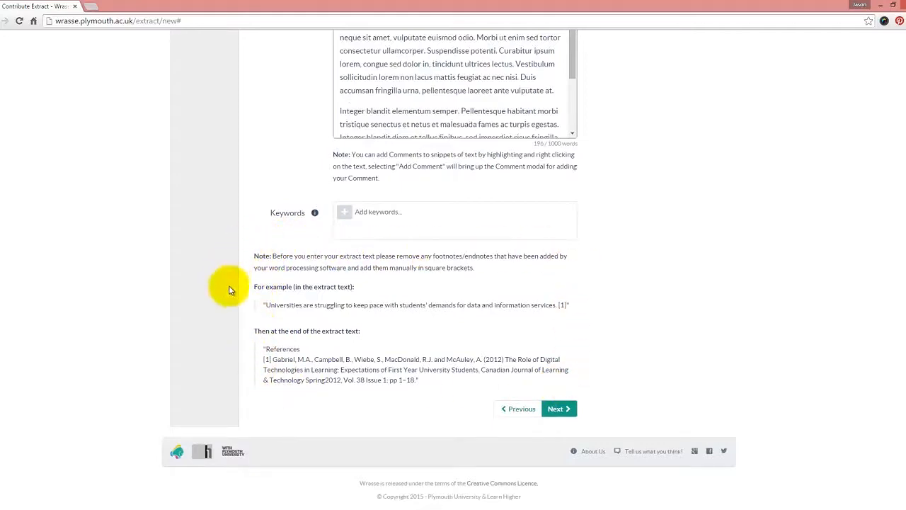
pyautogui.moveTo(496, 344)
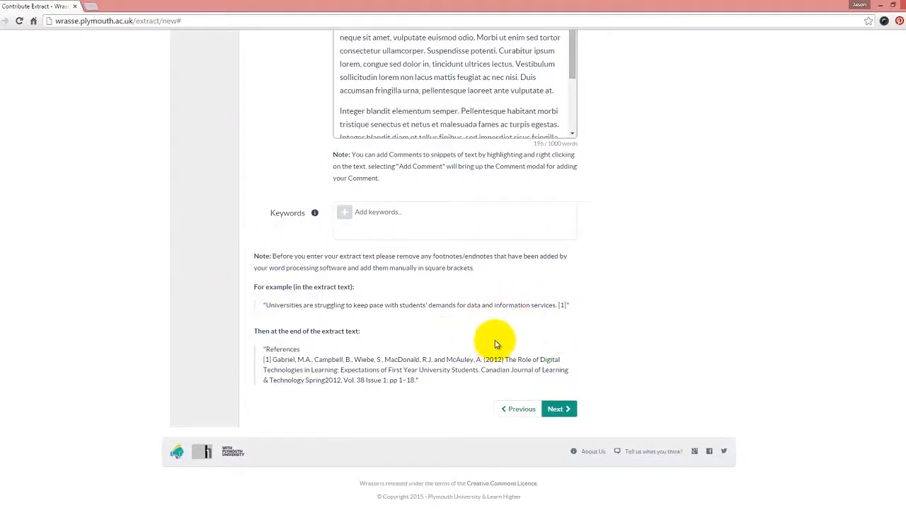
pyautogui.moveTo(635, 255)
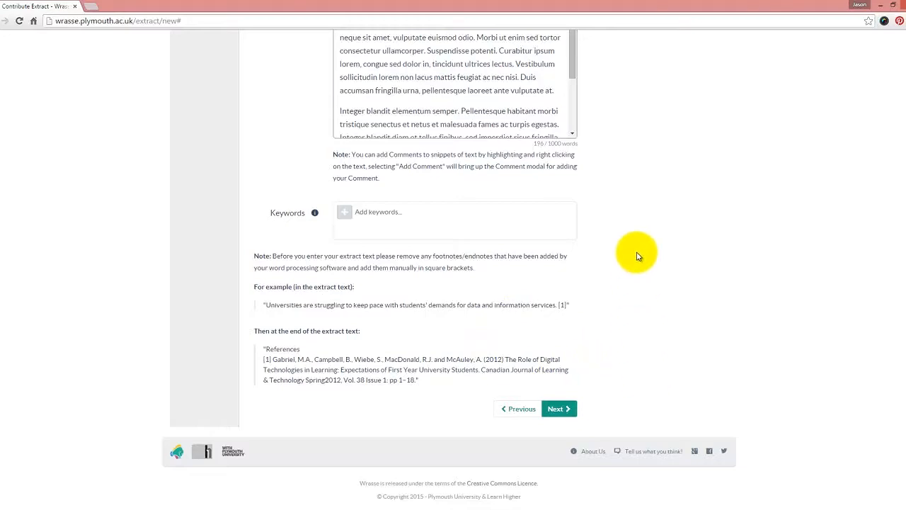
pyautogui.moveTo(584, 352)
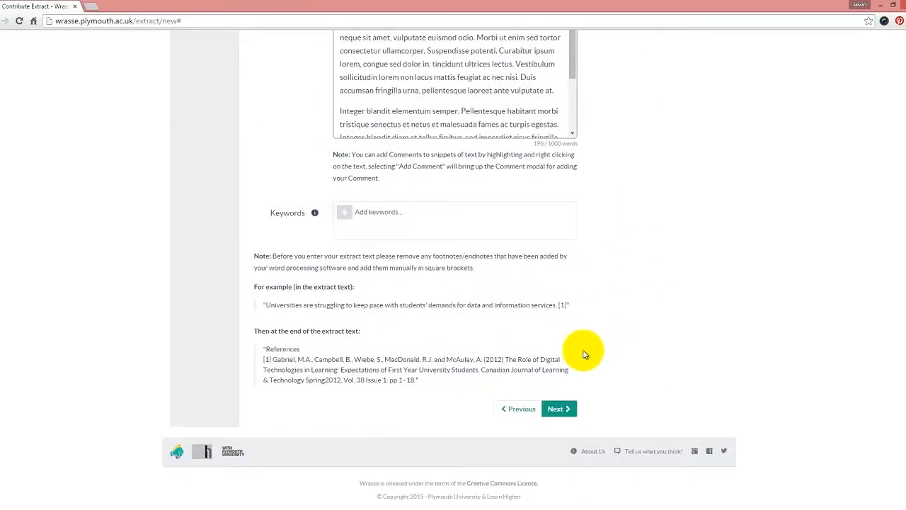
pyautogui.click(559, 408)
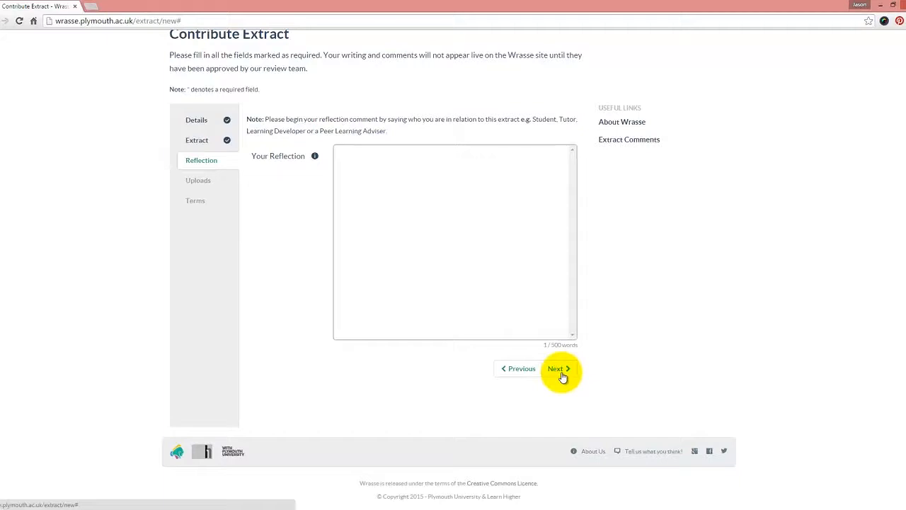
# Skip the Reflection and Uploads steps without entering a reflection or uploading files
pyautogui.click(557, 368)
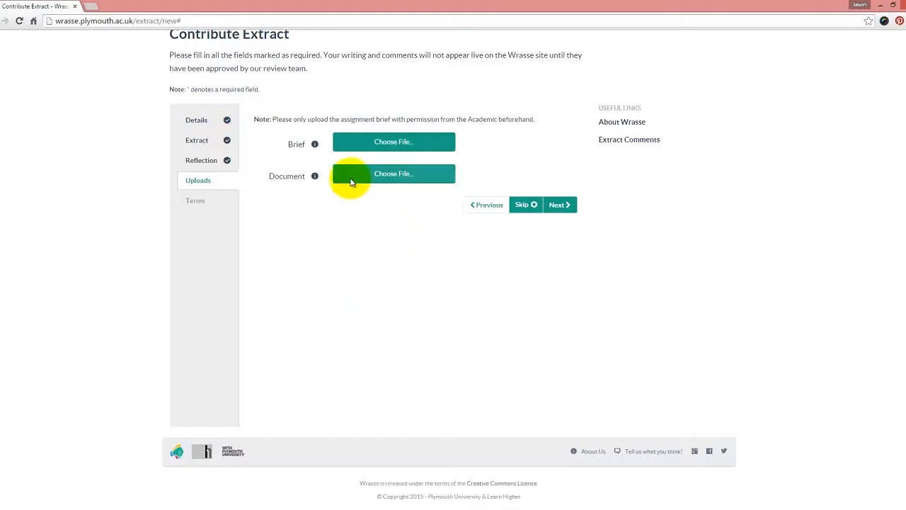
pyautogui.moveTo(379, 185)
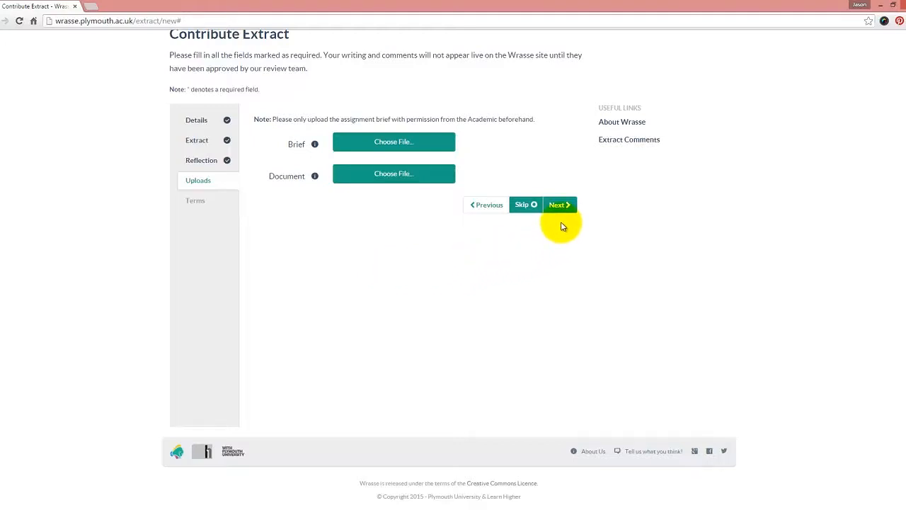
pyautogui.click(559, 204)
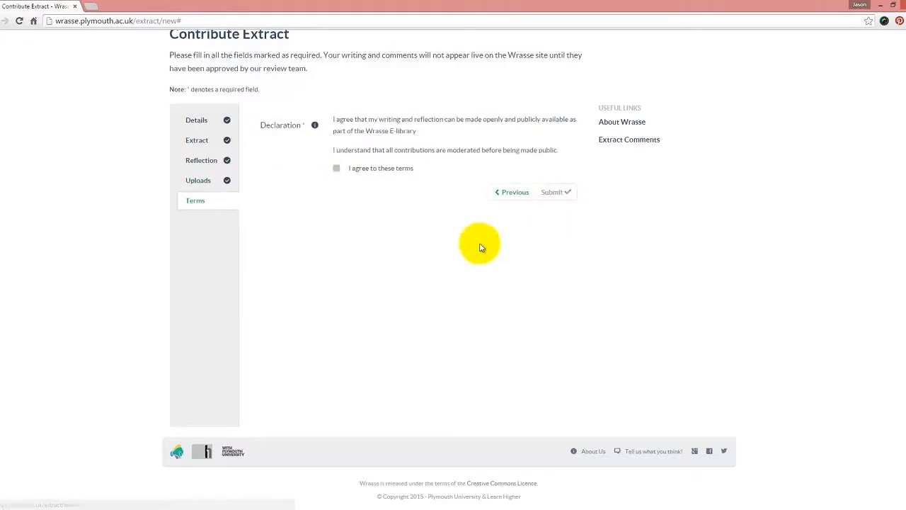
pyautogui.moveTo(429, 204)
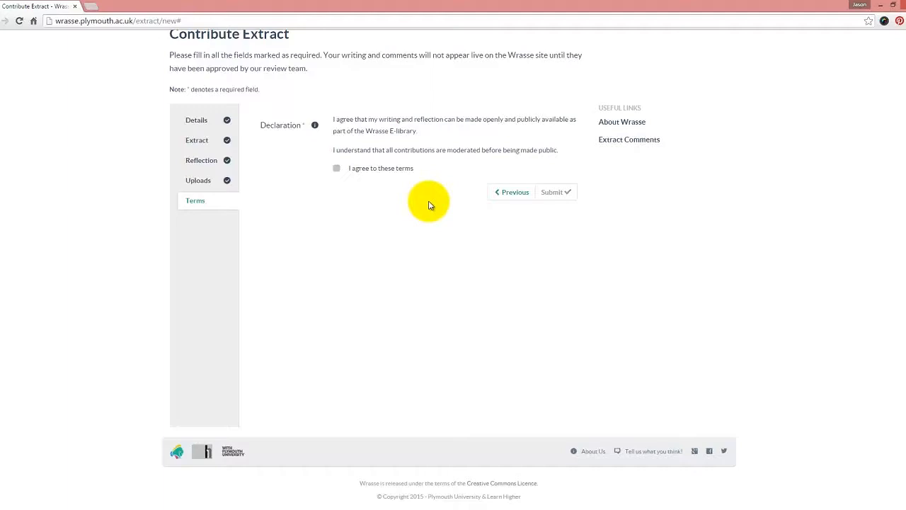
# Tick the 'I agree to these terms' declaration checkbox
pyautogui.click(336, 168)
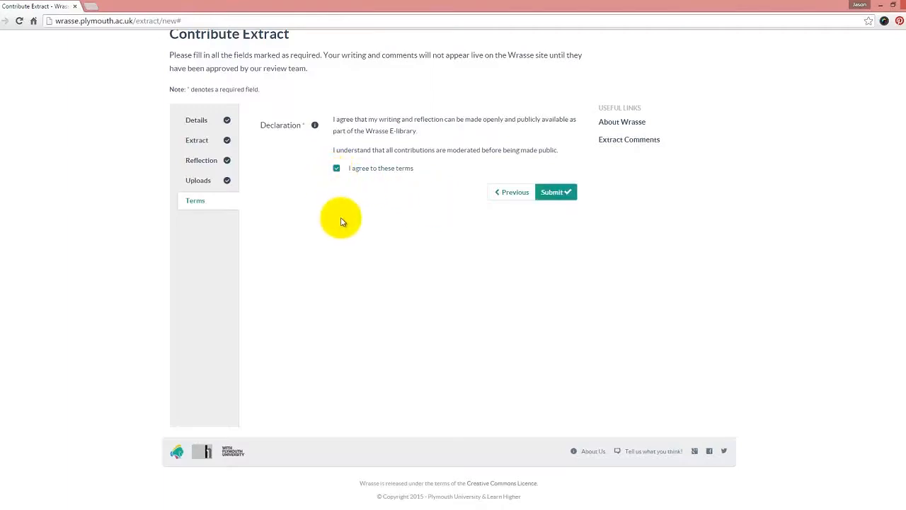